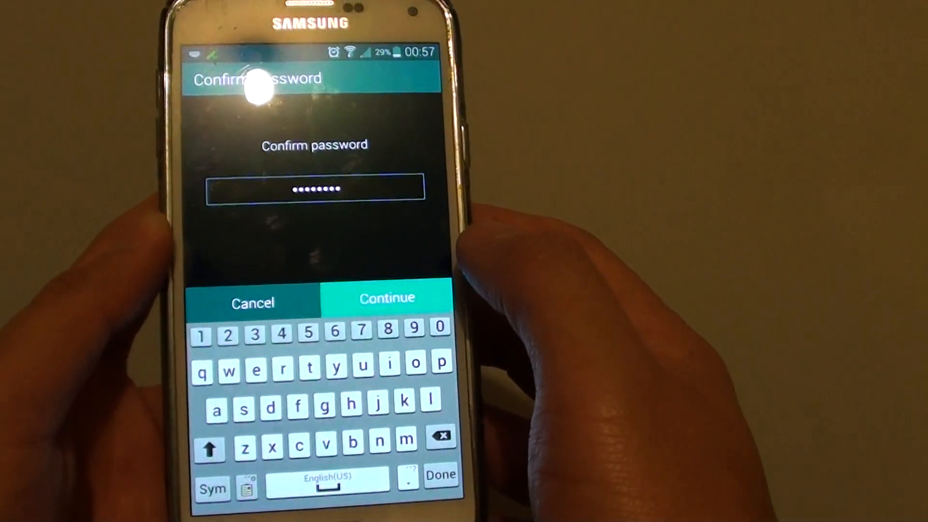
# Confirm the device password with Continue so SD card decryption starts
pyautogui.click(386, 296)
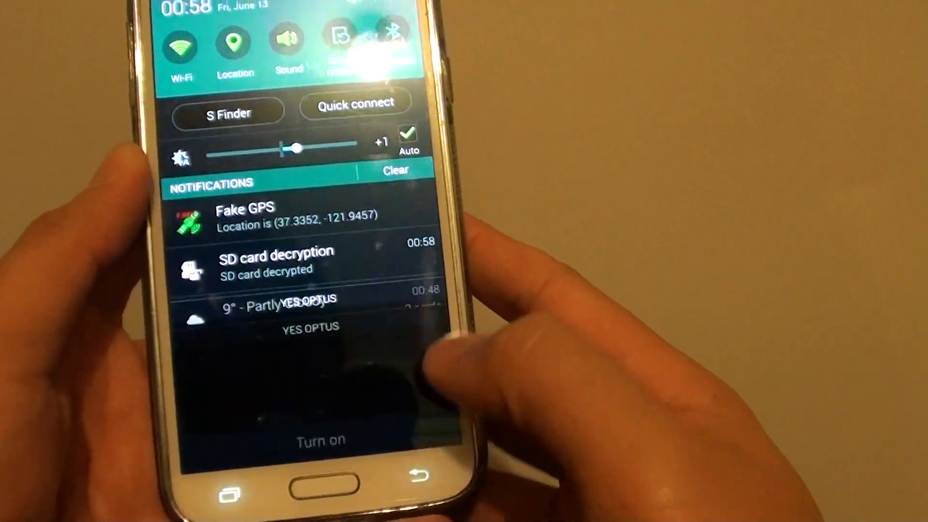
# View the 'SD card decrypted' notification and return to the Encrypt external SD card page
pyautogui.click(275, 260)
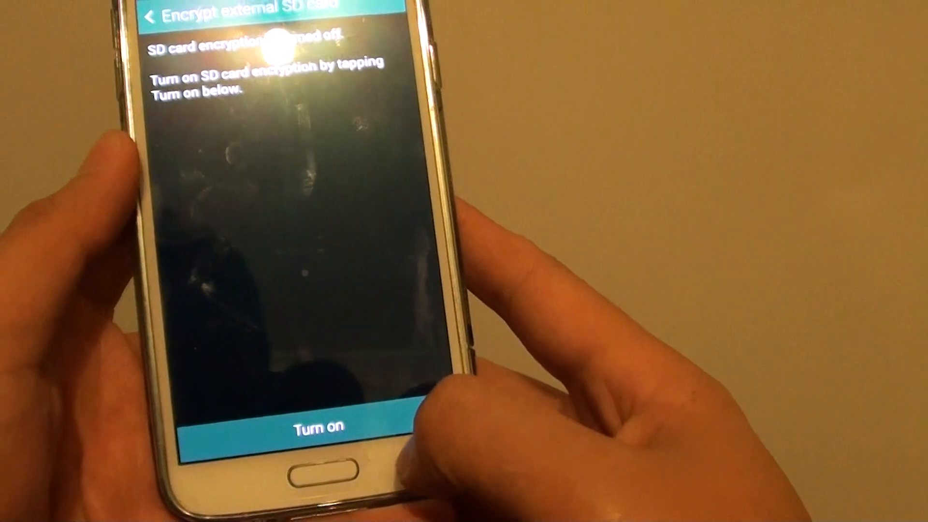